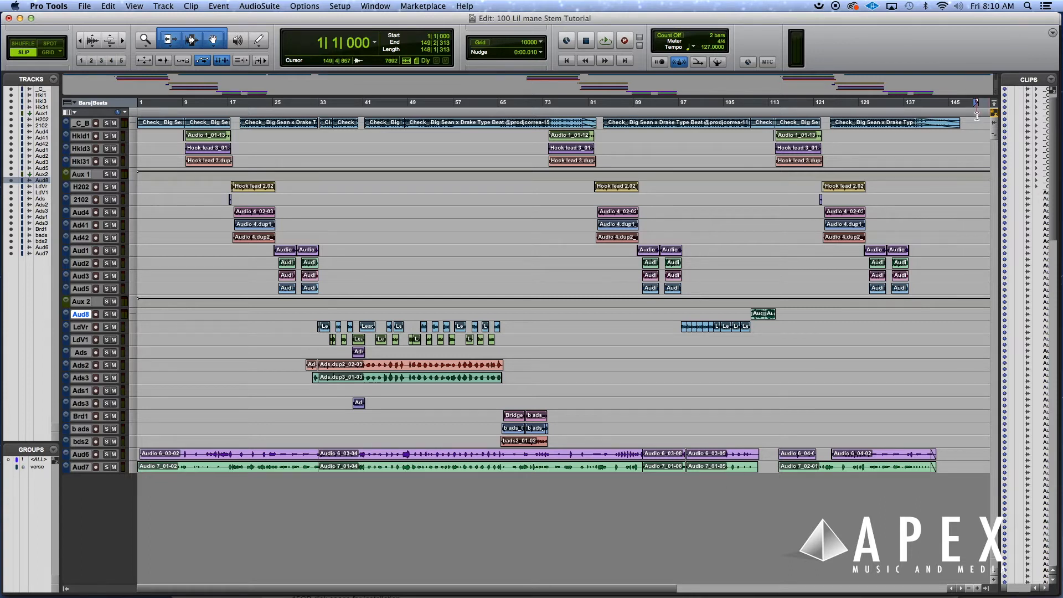
Select every clip on every track across the whole session.
click(781, 466)
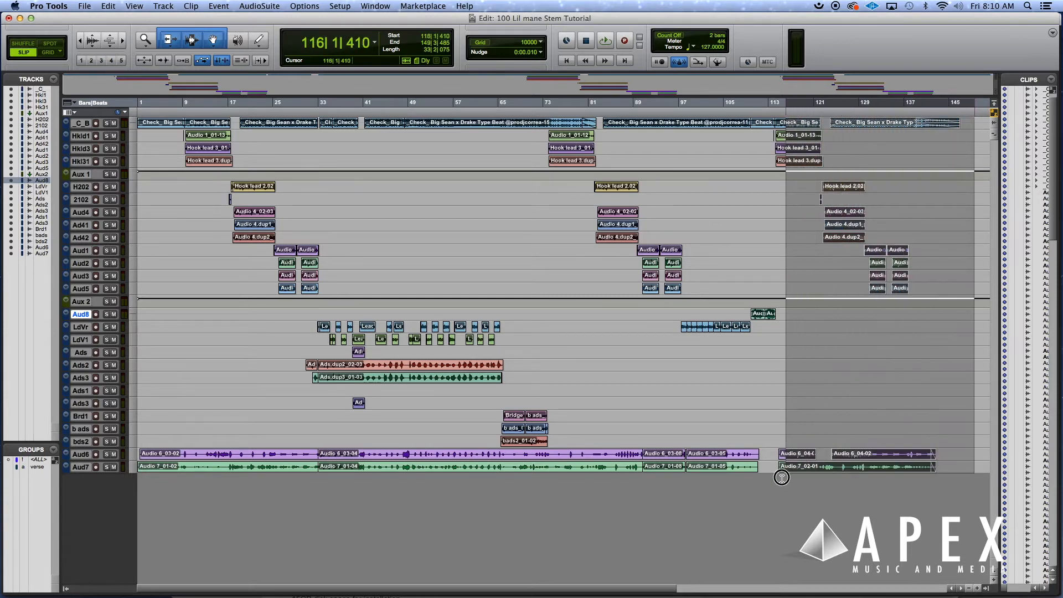
click(278, 546)
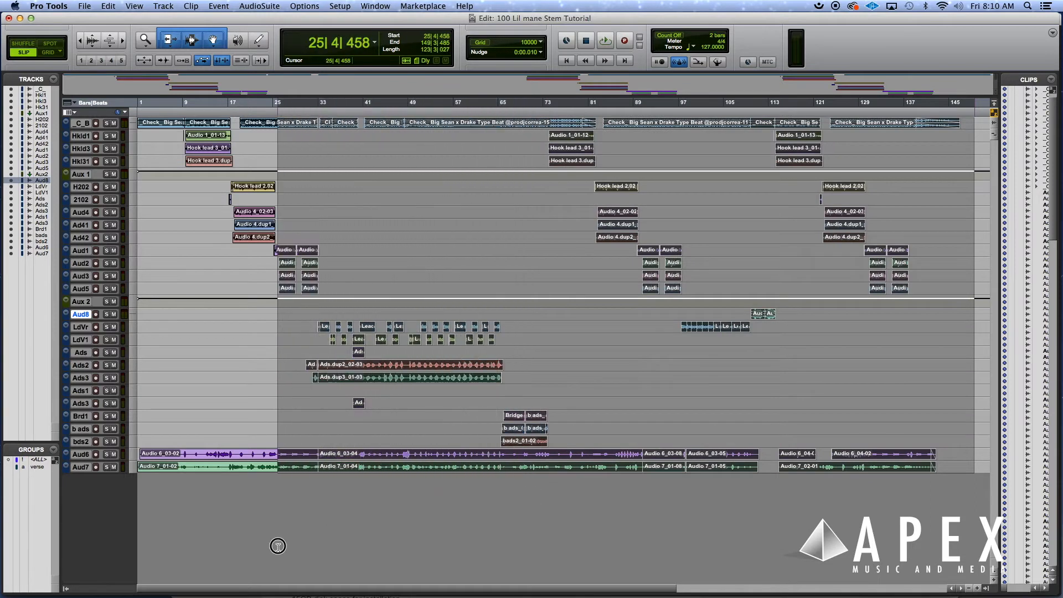
click(152, 509)
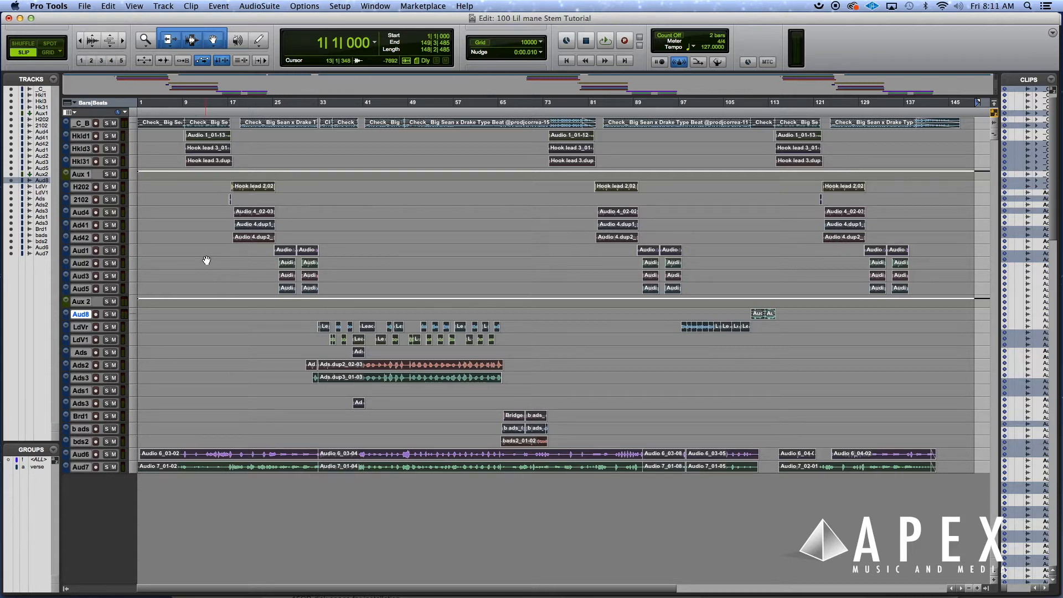
Consolidate the selected clips into one whole clip per track (Option+Shift+3).
key(shift+option+3)
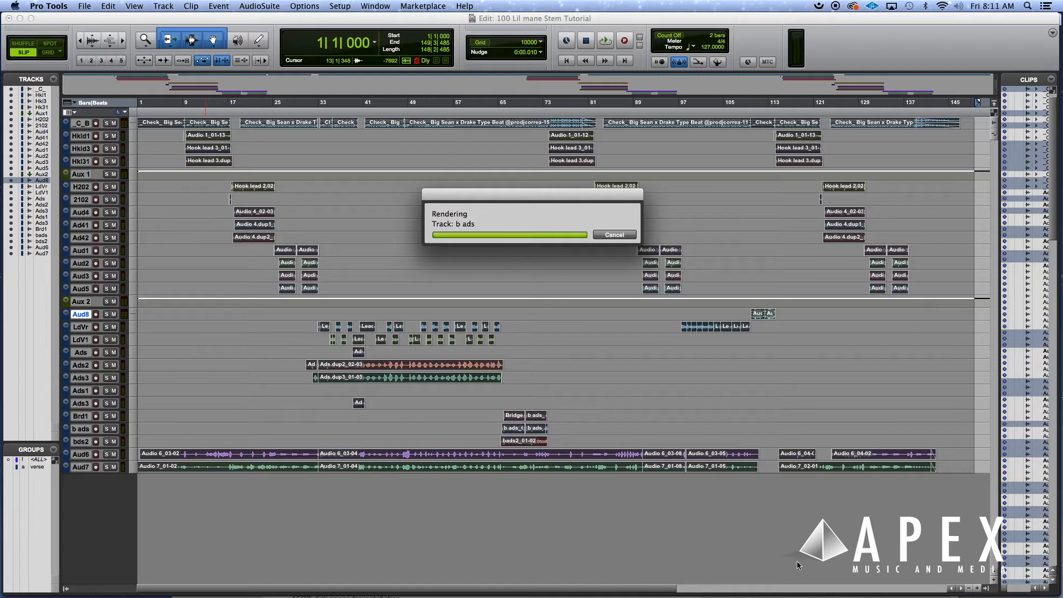
mouse_move(784, 558)
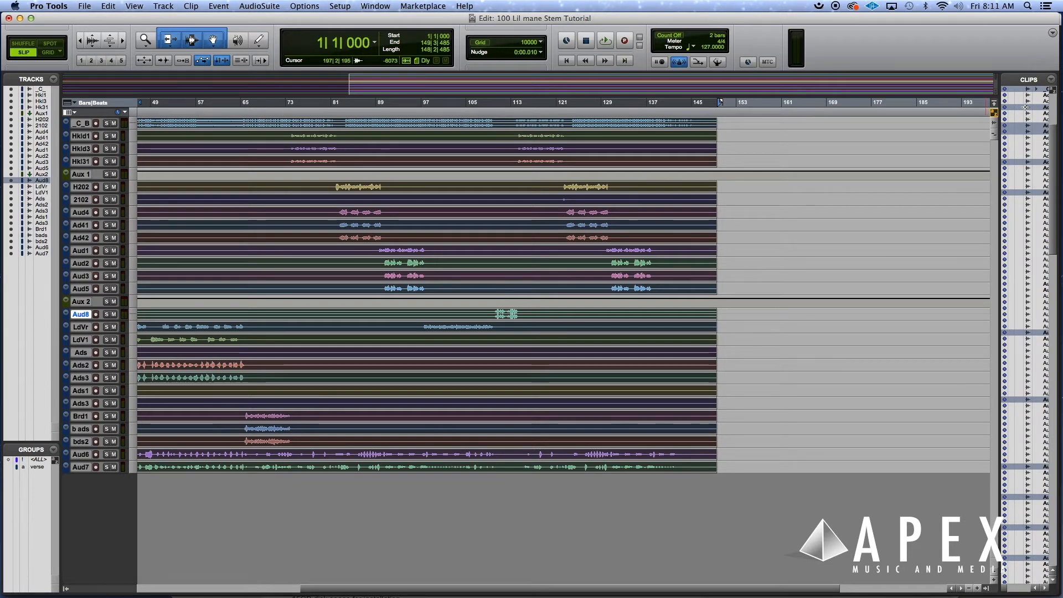
Start Export Clips as Files from the Clips list, keeping WAV as file type.
right_click(1003, 108)
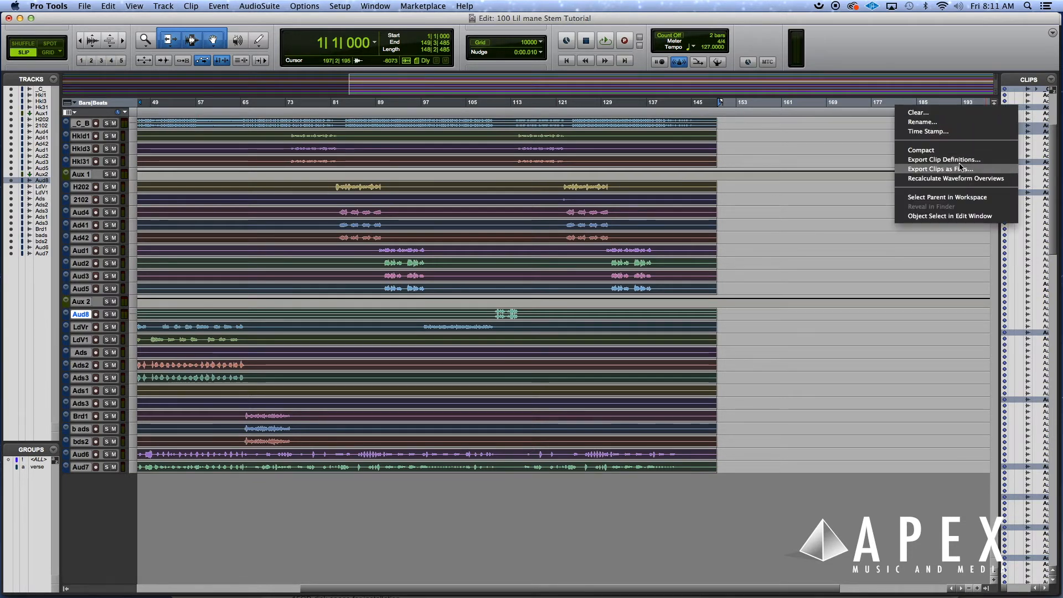
click(940, 168)
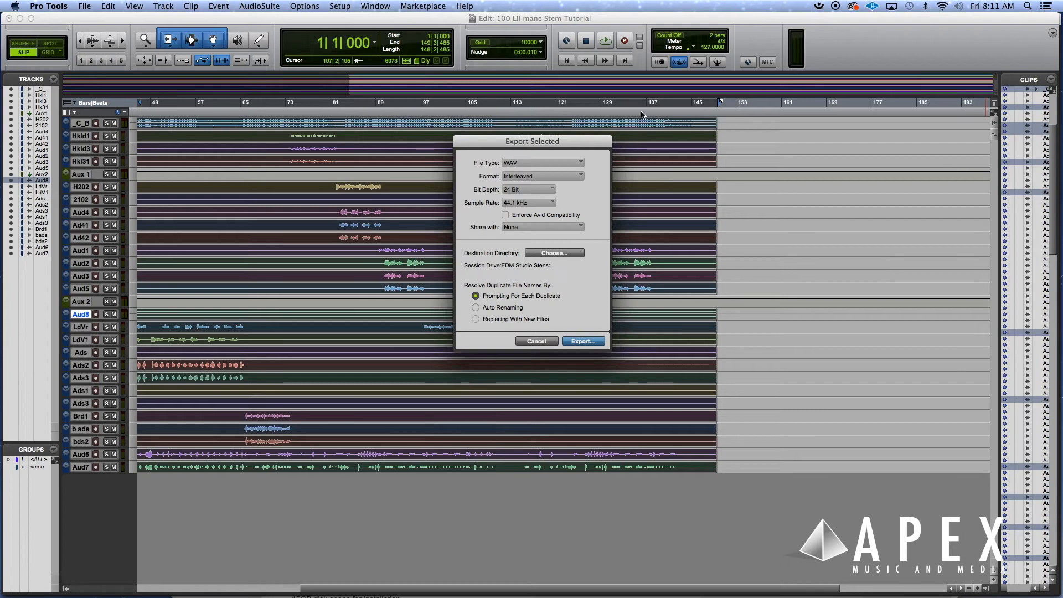
mouse_move(518, 163)
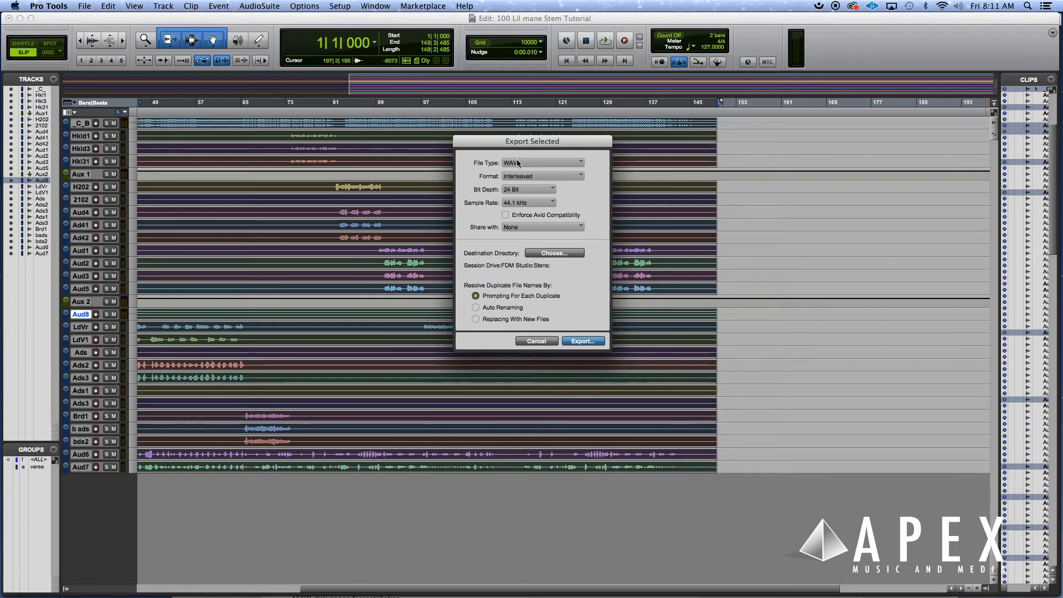
click(542, 162)
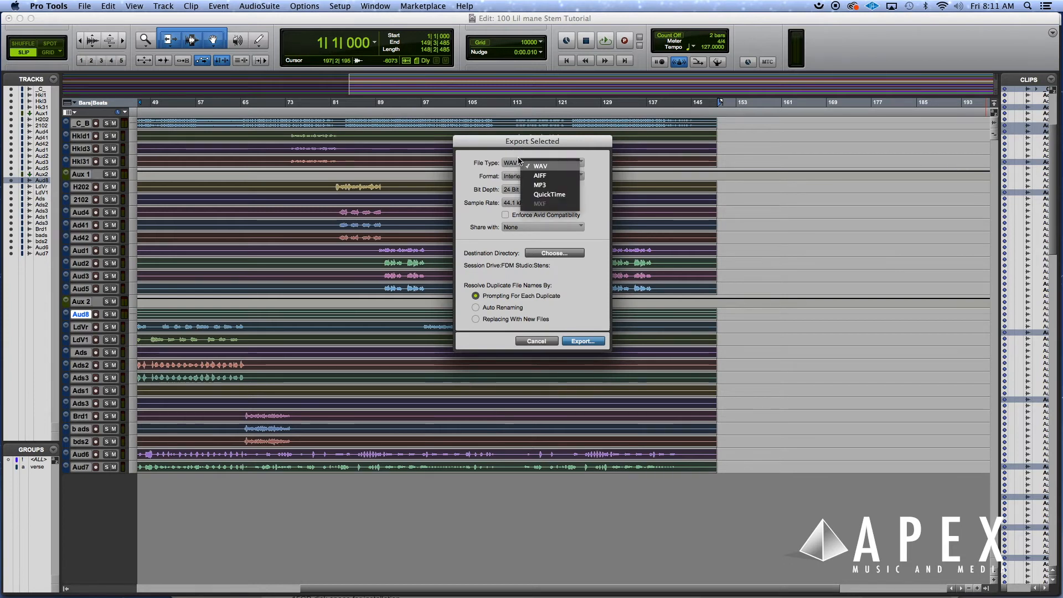
mouse_move(540, 176)
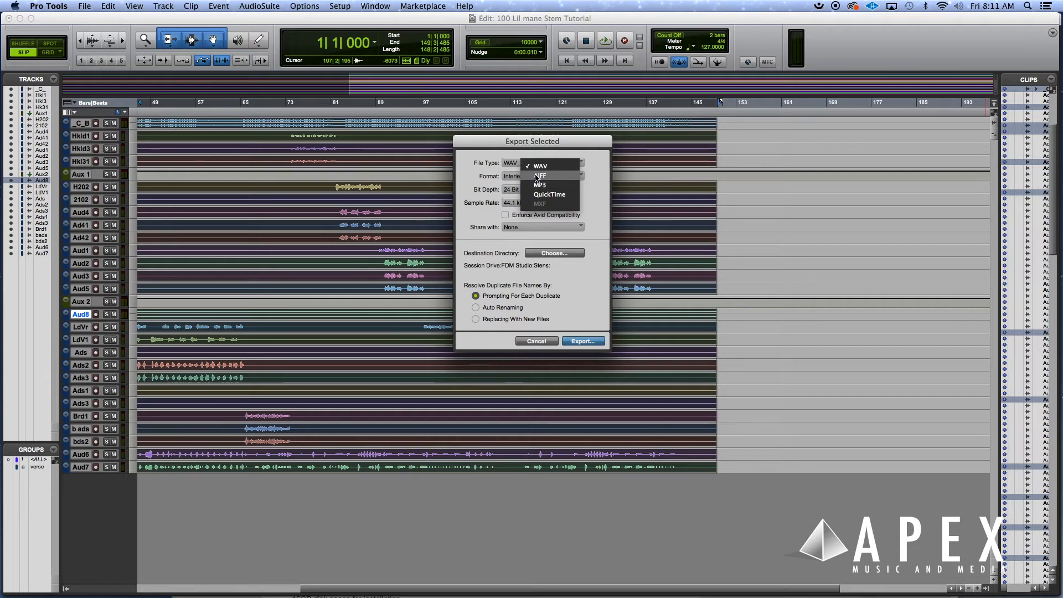
mouse_move(538, 185)
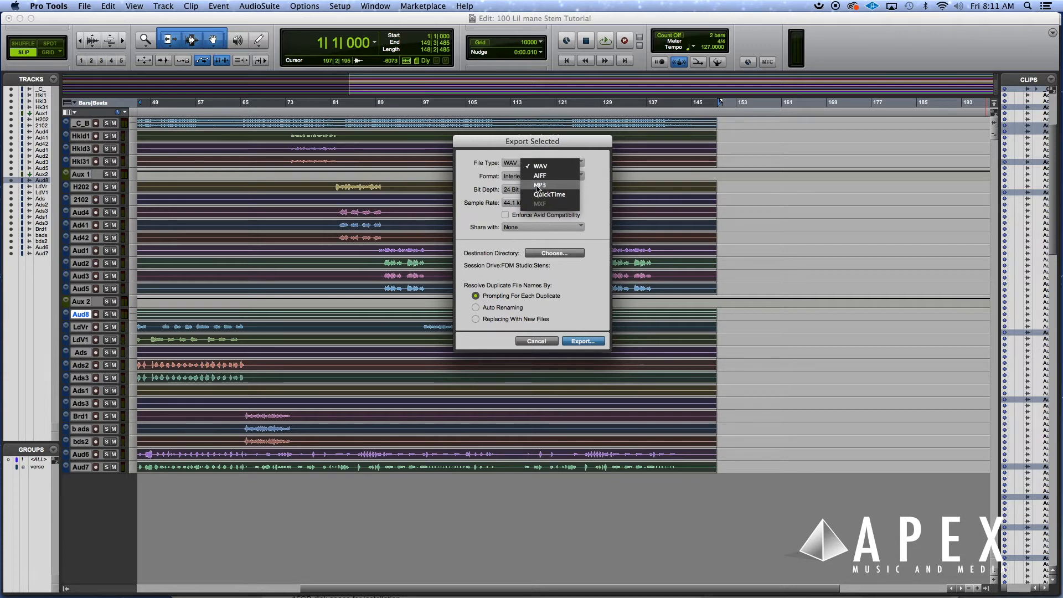
mouse_move(538, 166)
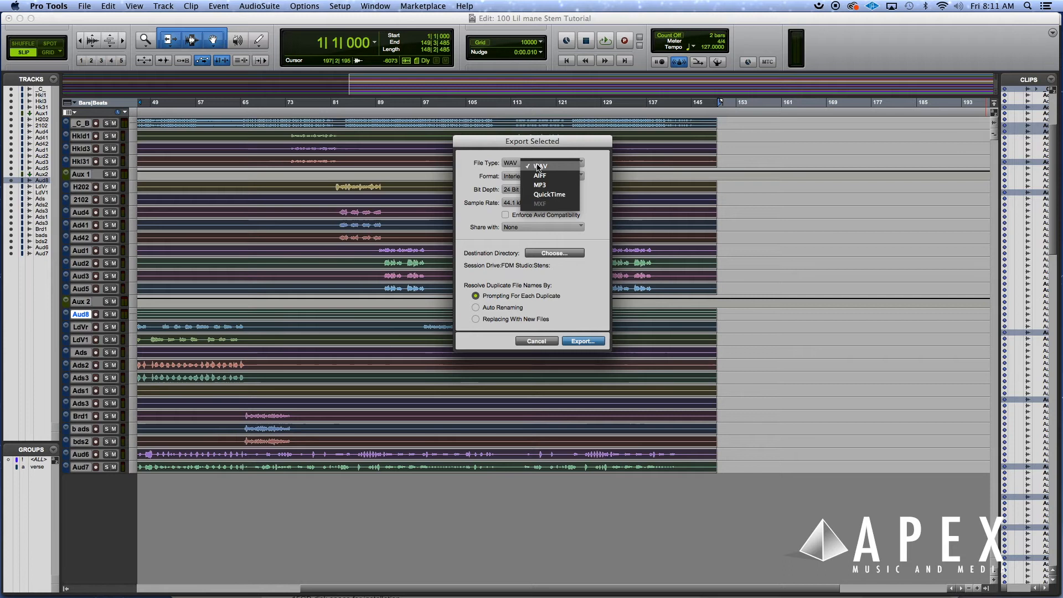
click(538, 165)
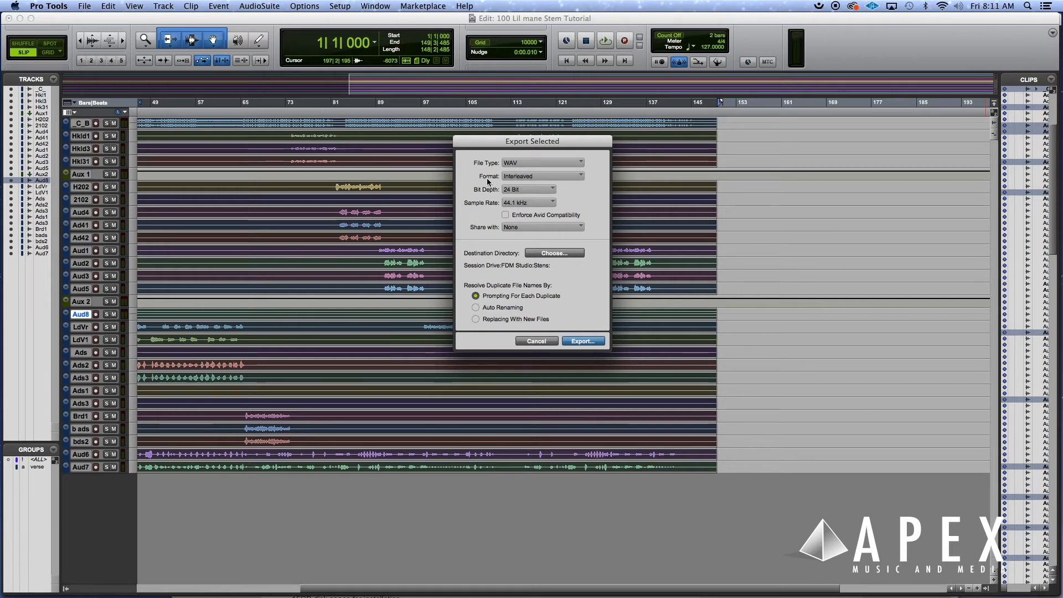
Keep the export format Interleaved, 24 Bit depth and 44.1 kHz sample rate.
click(541, 176)
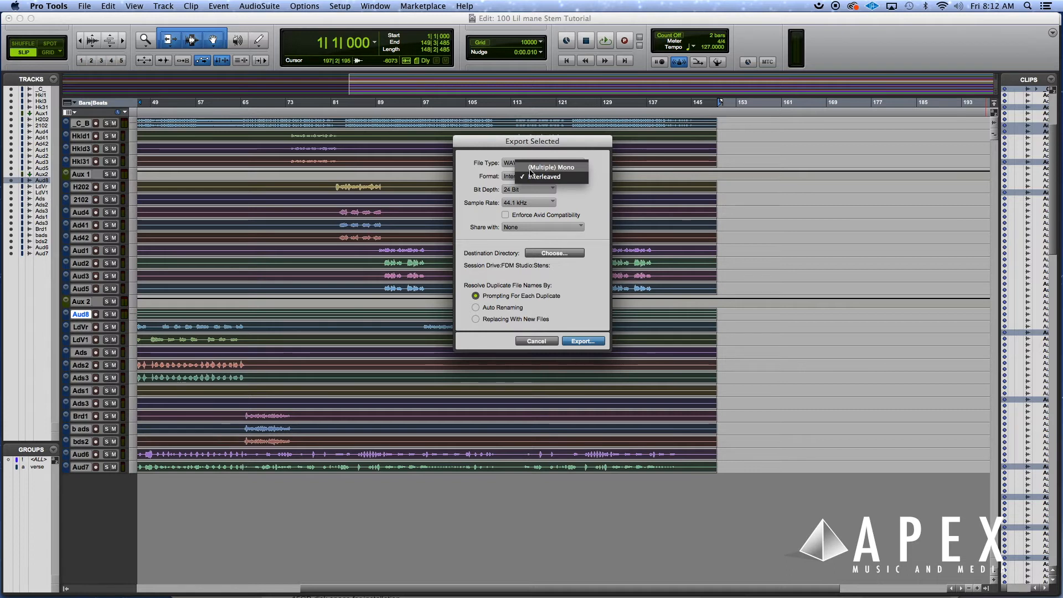
click(543, 176)
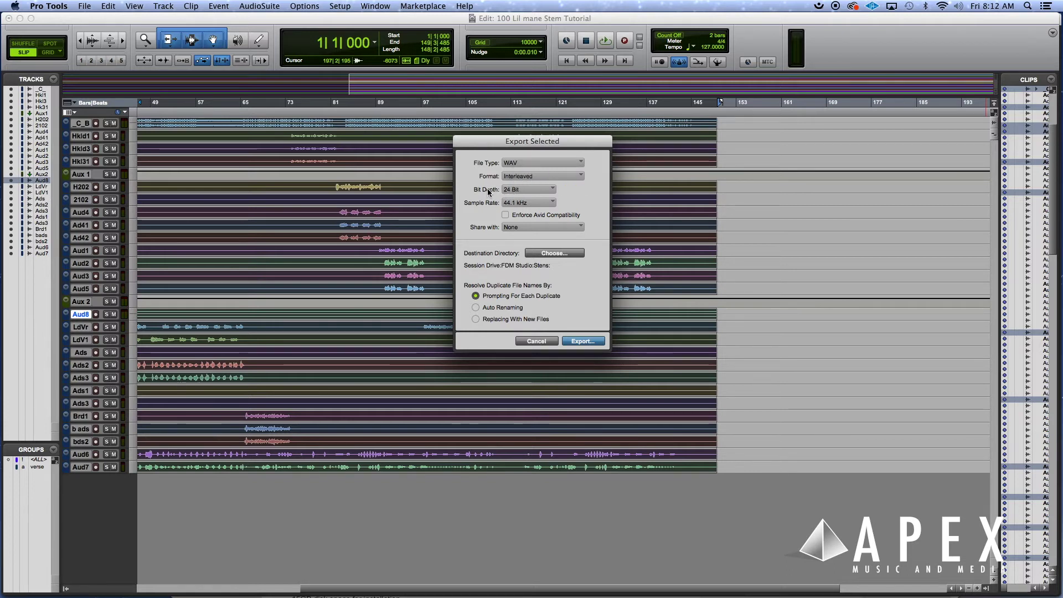
click(530, 189)
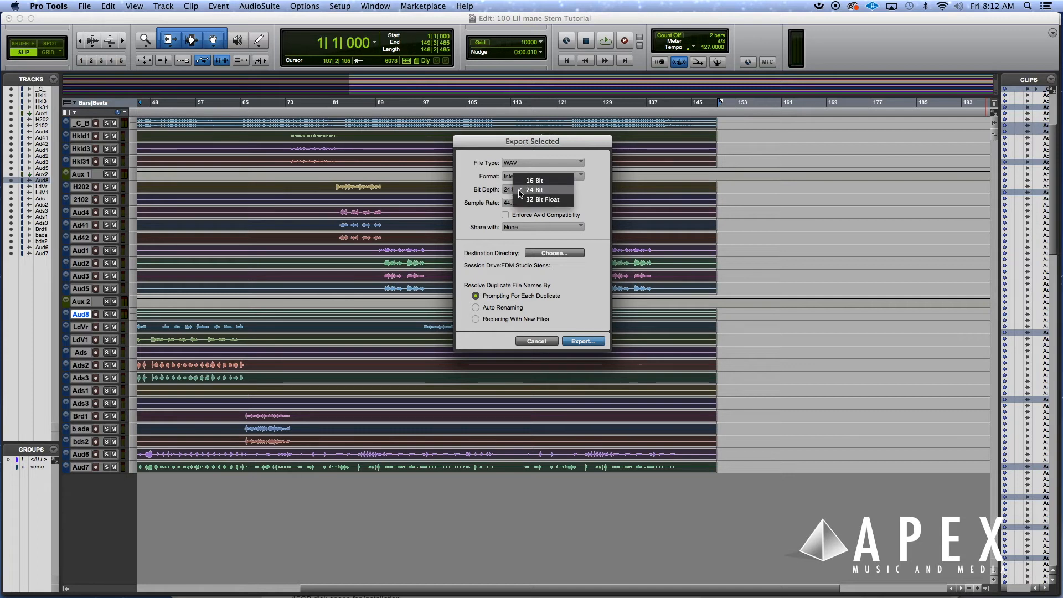
click(535, 189)
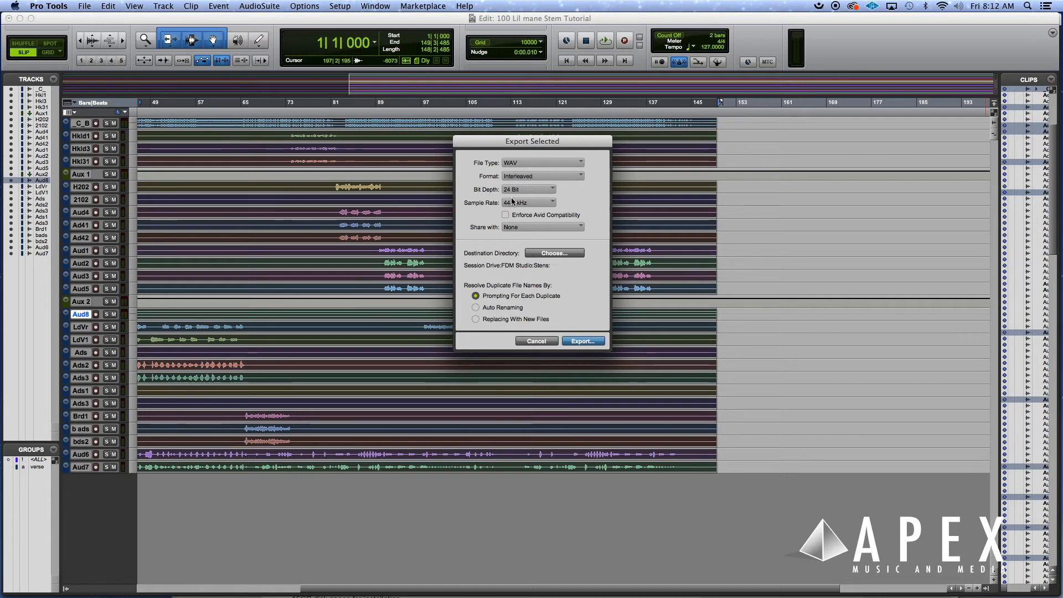
click(528, 201)
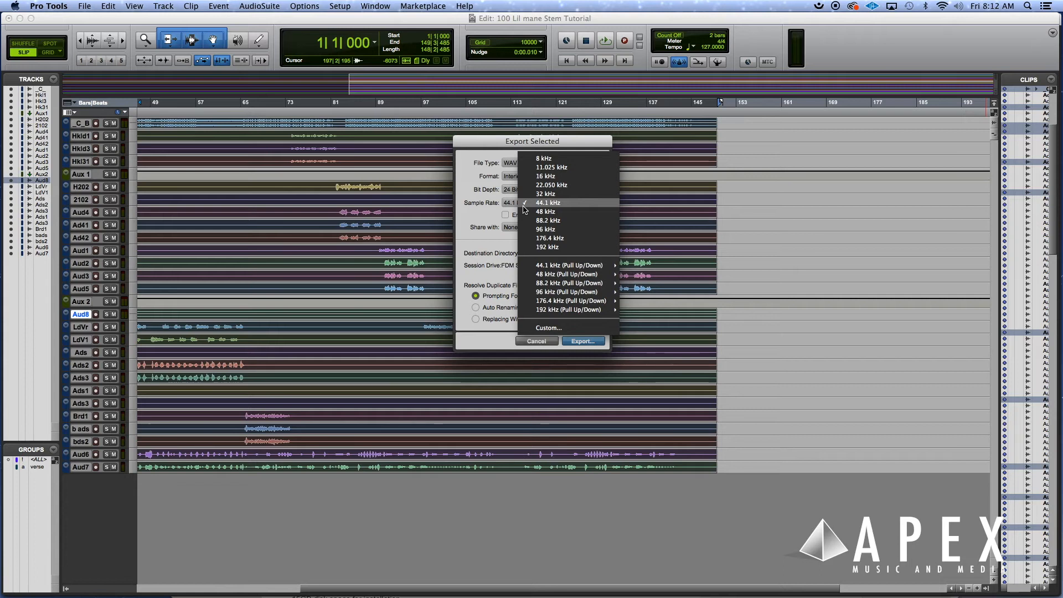
mouse_move(547, 219)
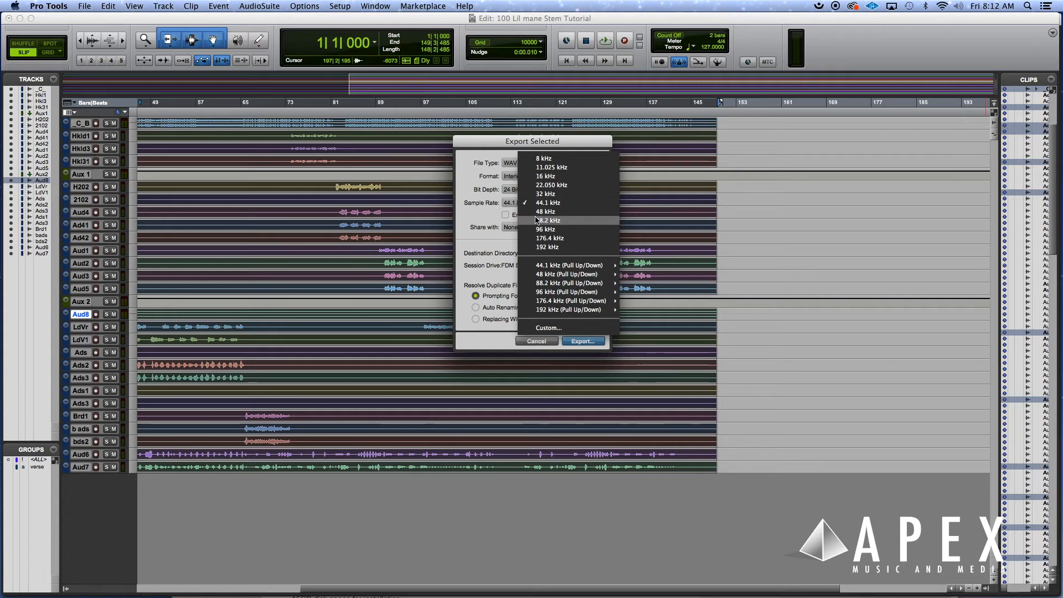
mouse_move(487, 204)
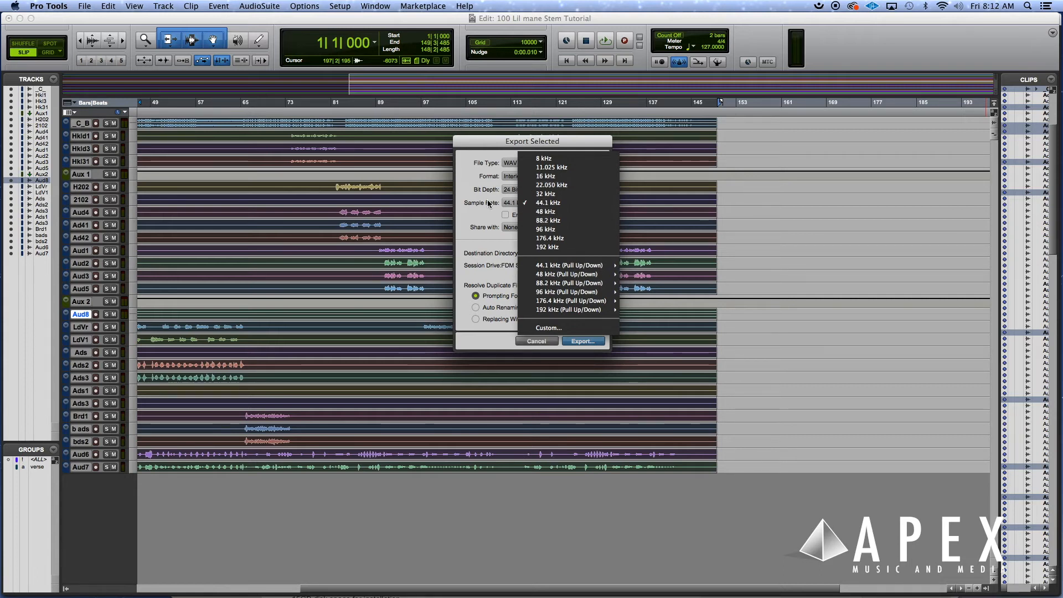
click(546, 201)
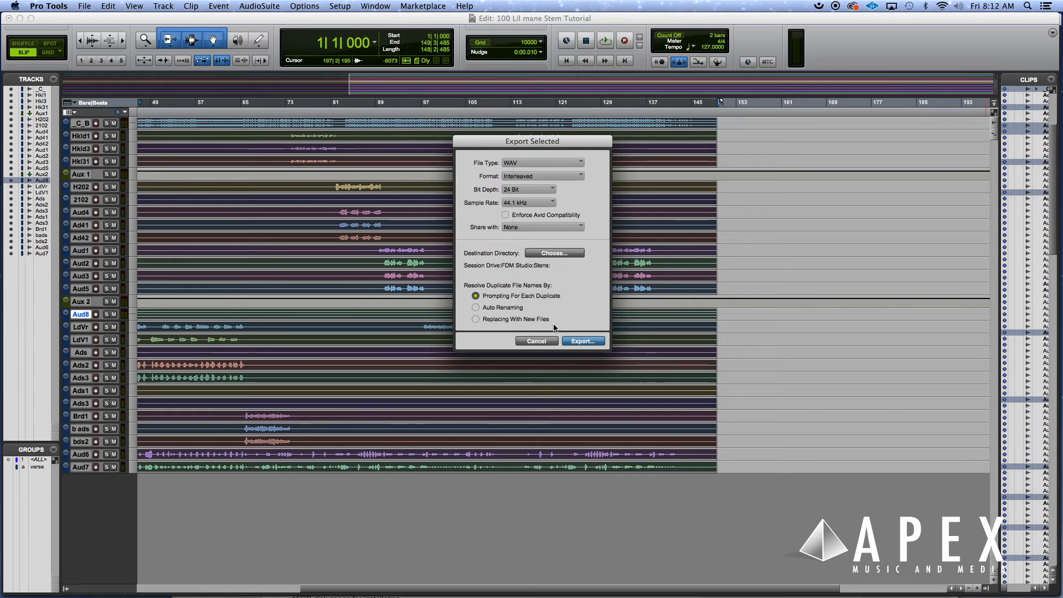
Create a new 'Stems' folder as the destination and start exporting the clips.
click(554, 252)
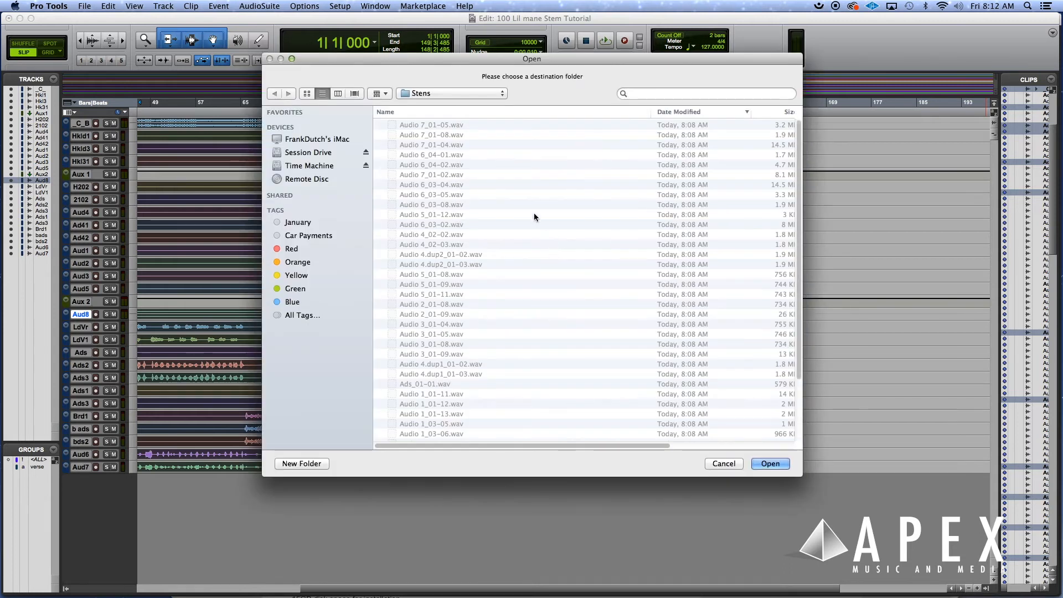
mouse_move(295, 475)
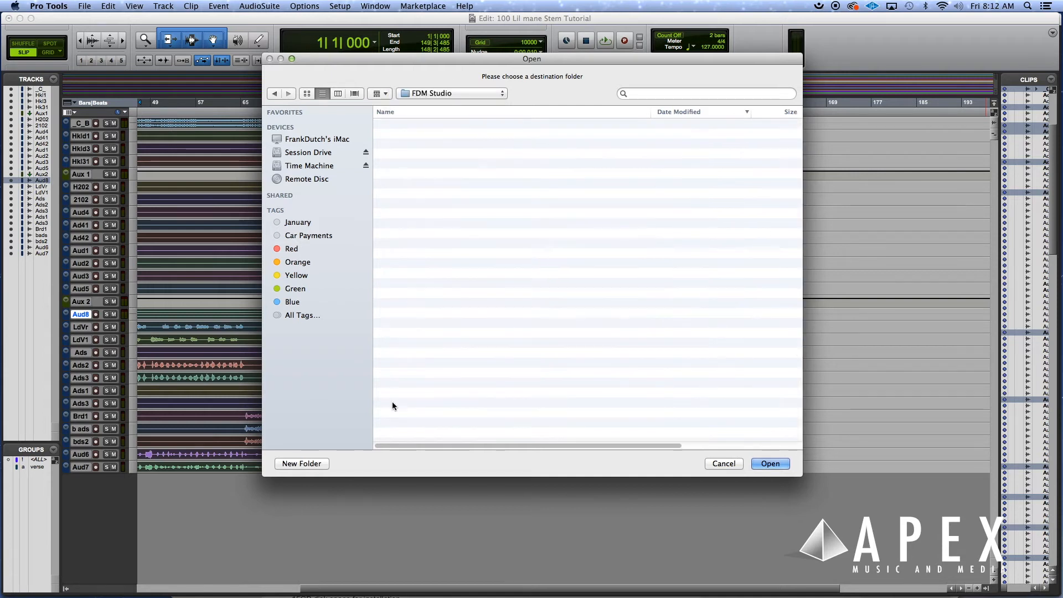
click(301, 462)
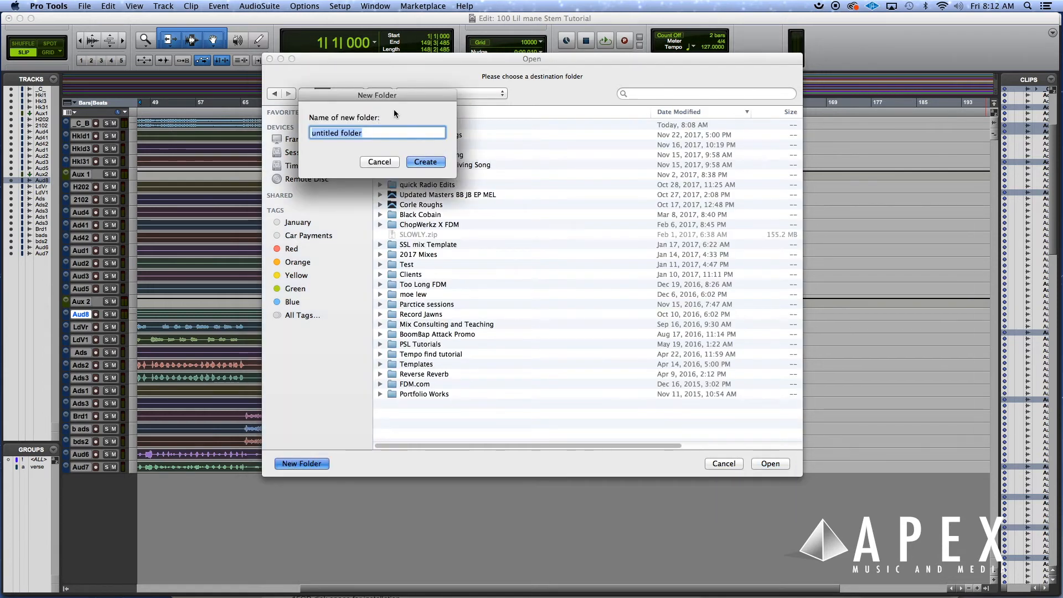
text(Stem)
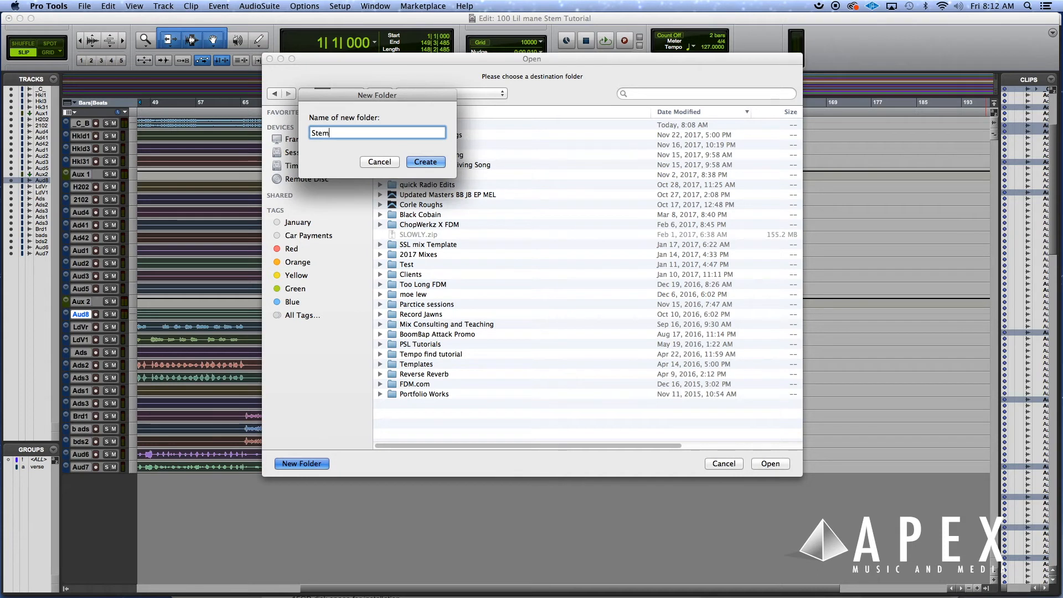
click(425, 162)
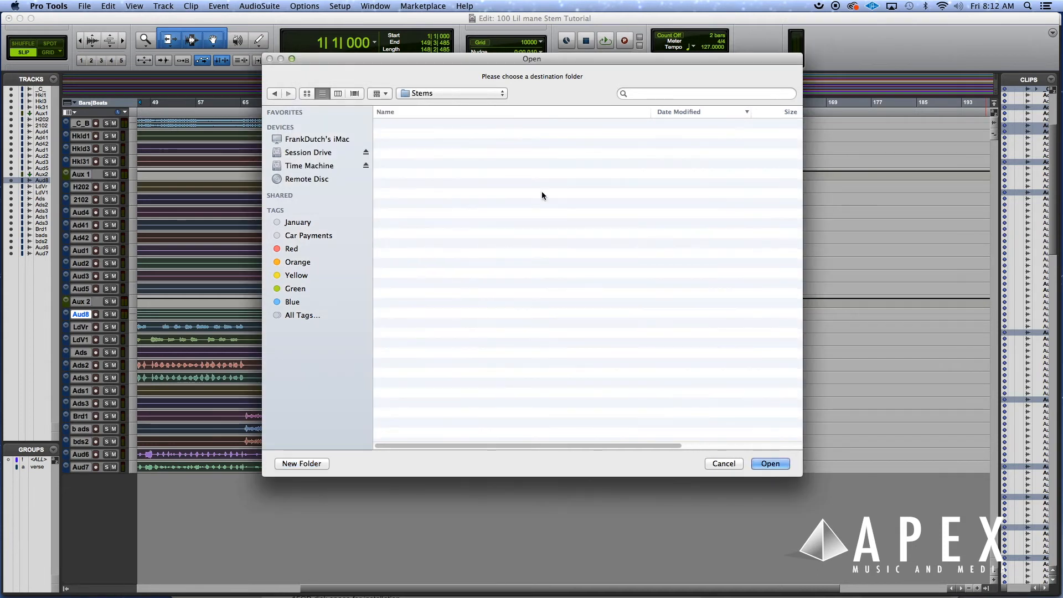
click(769, 463)
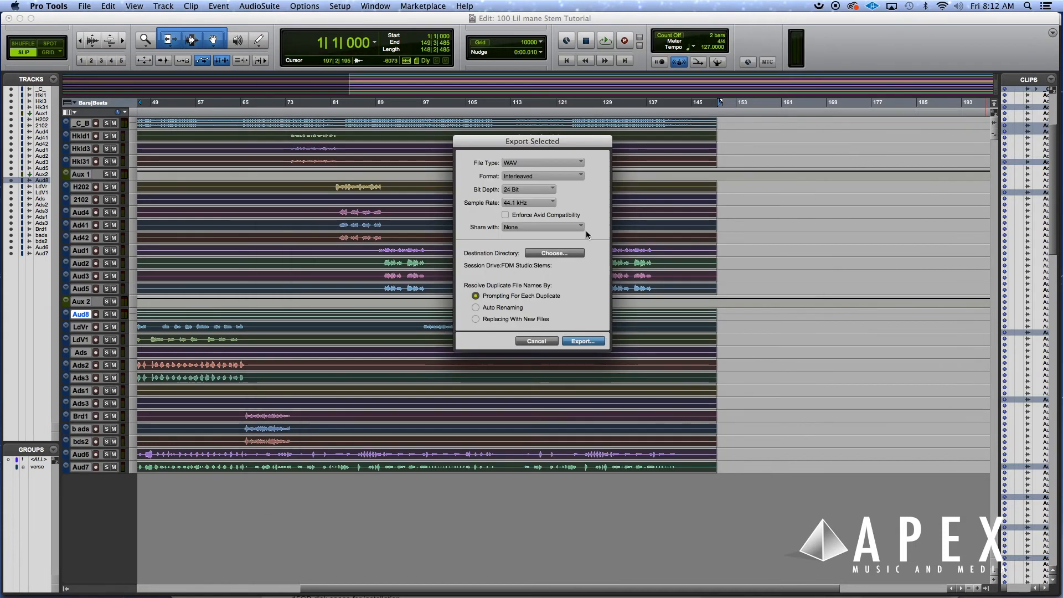
click(582, 340)
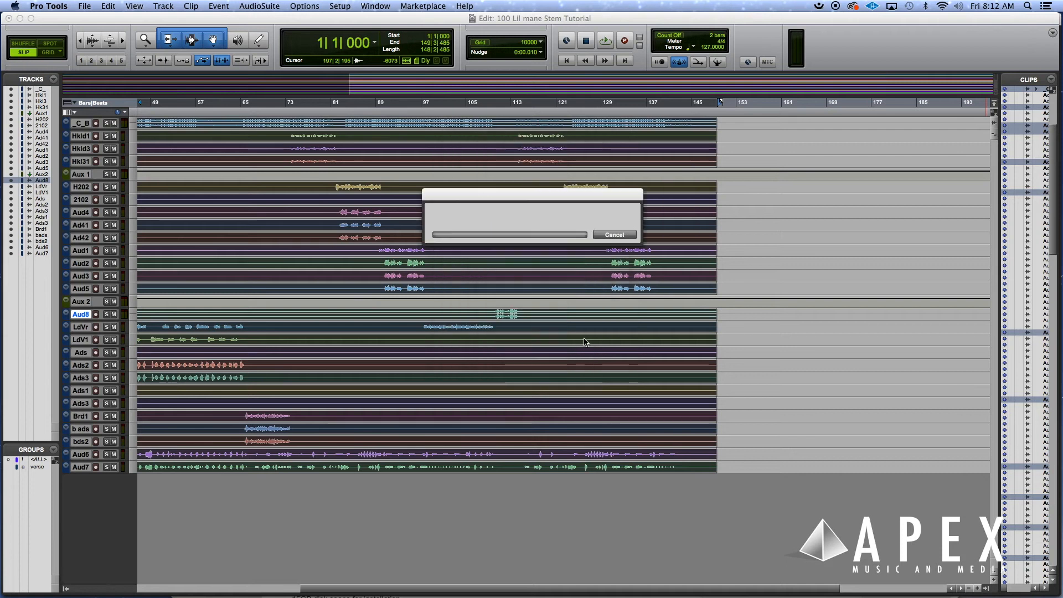